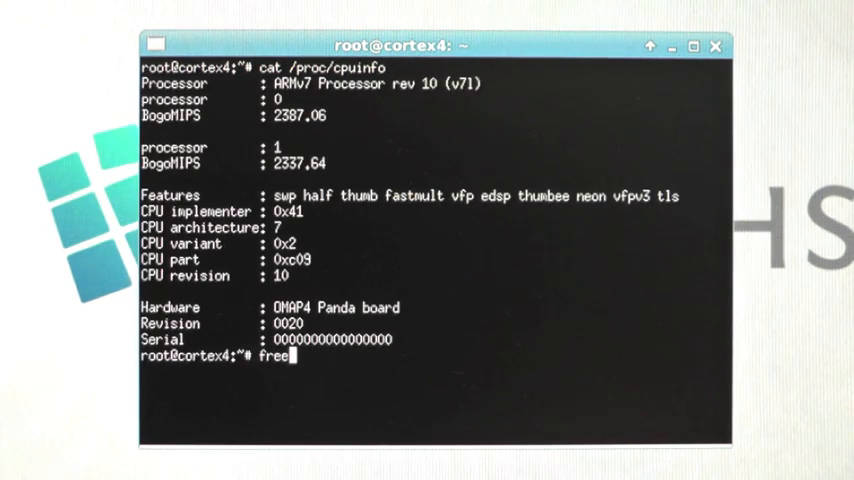
Run free to report the board's memory usage after the cpuinfo listing
key("Return")
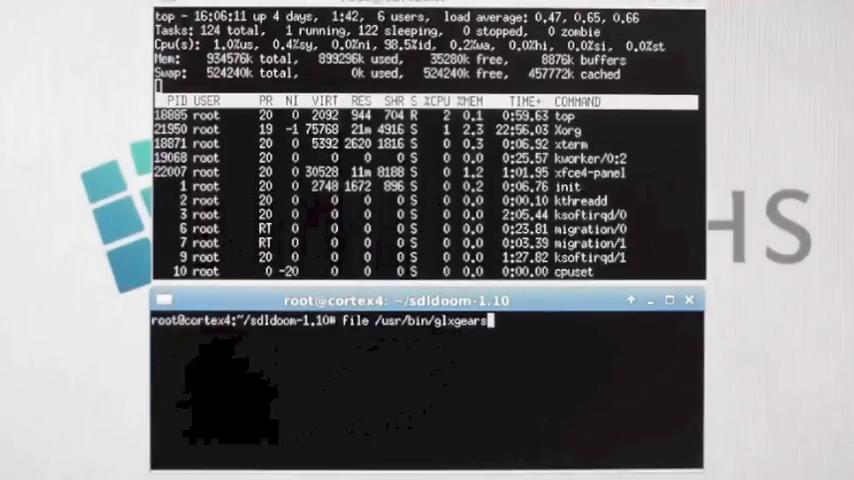
Run file on /usr/bin/glxgears, revealing it as a 32-bit x86 executable
key("Return")
type("./ubt_x2a_al --path-prefix ~nik/x86-linux/ -- ~nik/x86-linux/usr/X11R6/bin/glxgears")
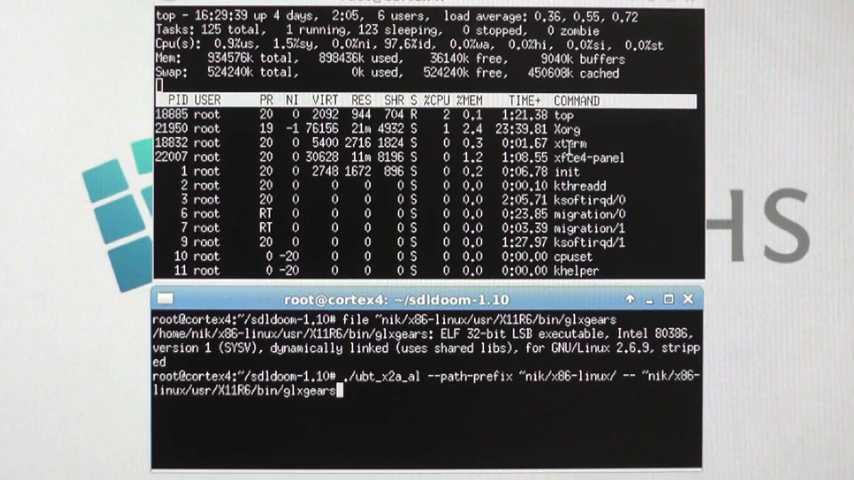
Launch x86 glxgears via ubt_x2a_al (31–45 FPS), then enter the path nik/x86-linux/usr/qt/3/bin/assistant
key("Return")
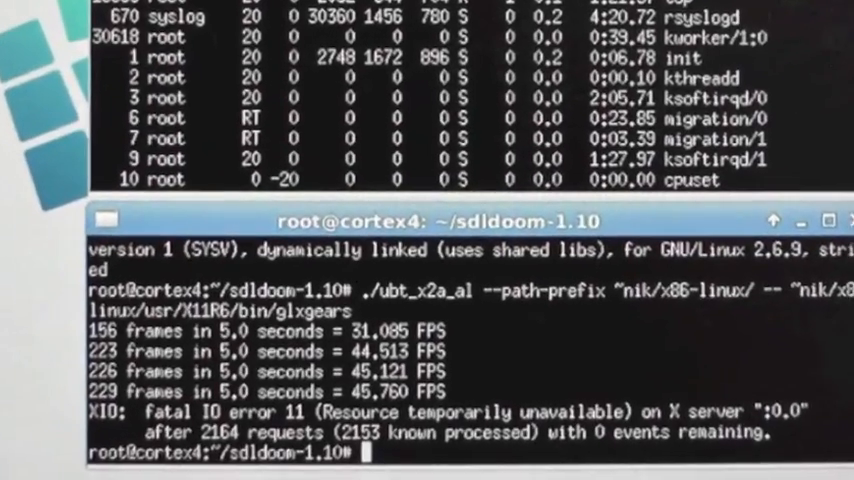
type("\"nik/x86-linux/usr/qt/3/bin/assistant\"")
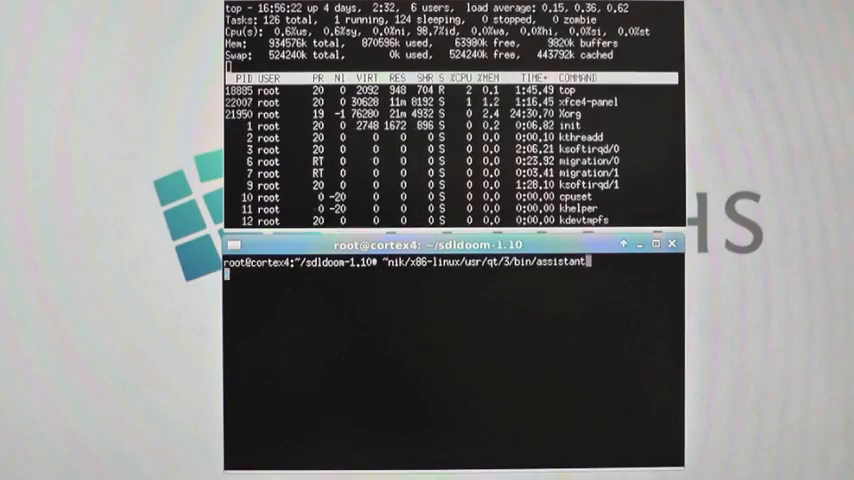
Run assistant natively (fails), confirm it's an Intel 80386 binary, then launch it through ubt_x2a_al
key("Return")
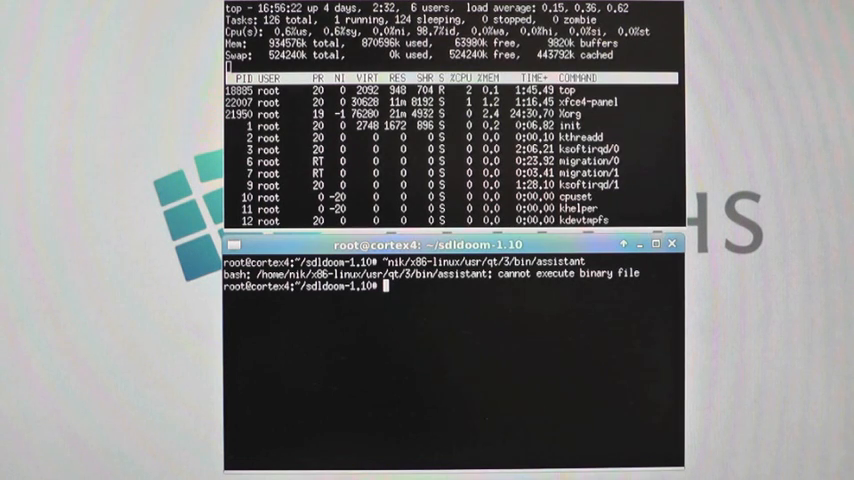
key("Return")
type("./ubt_x2a_al --path-prefix ~nik/x86-linux/ -- ~nik/x86-linux/usr/qt/3/bin/assistant")
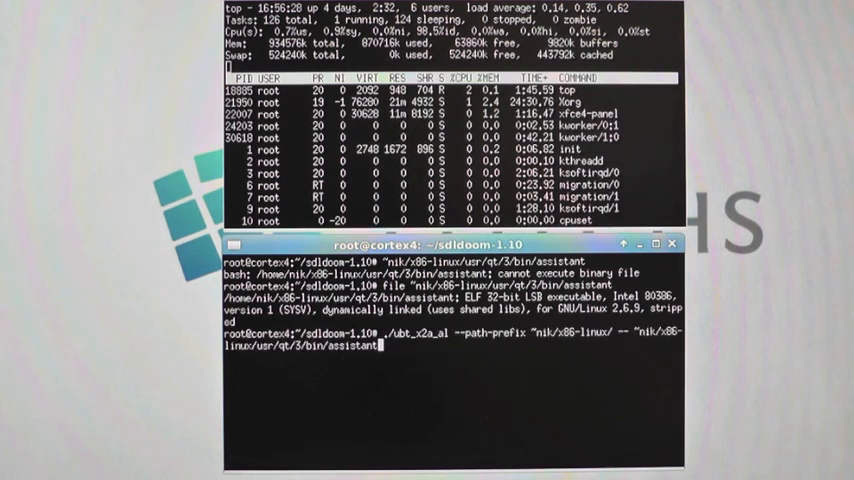
key("Return")
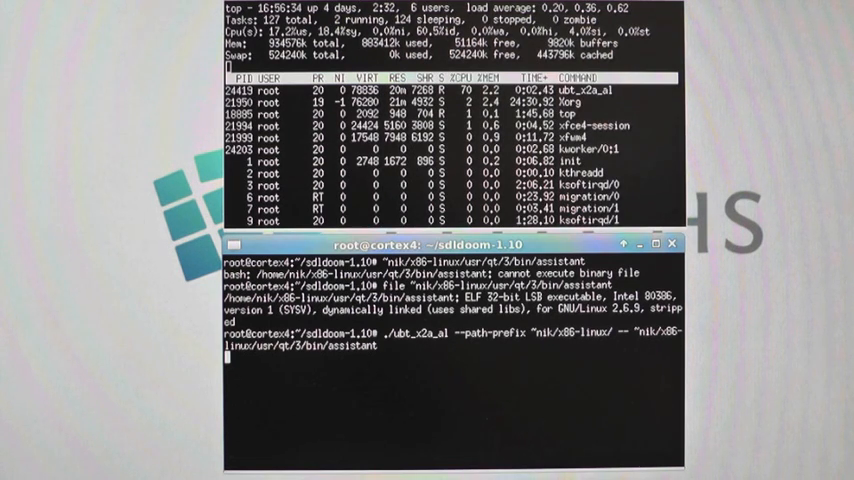
key("Return")
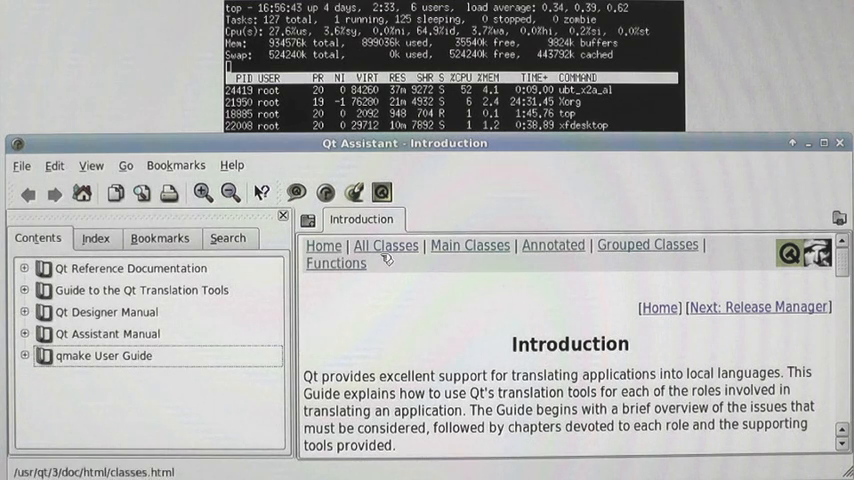
Browse the Contents guides to the Release Manager page and scroll down through it
left_click(16, 312)
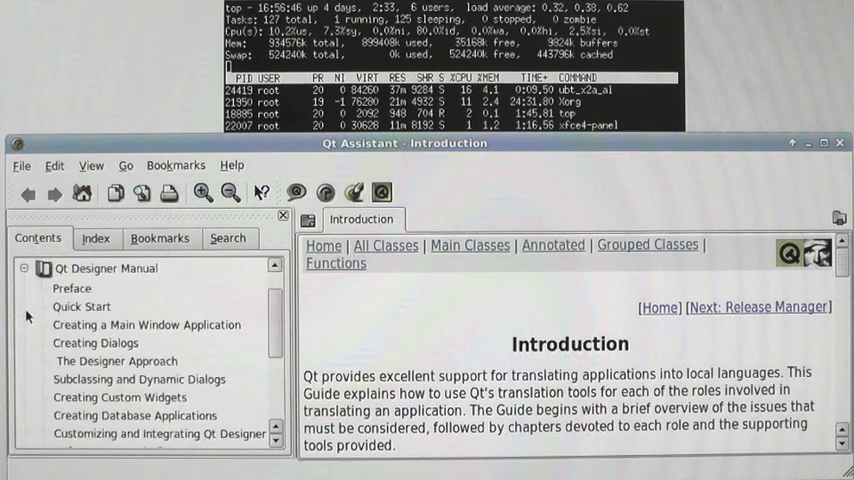
left_click(24, 268)
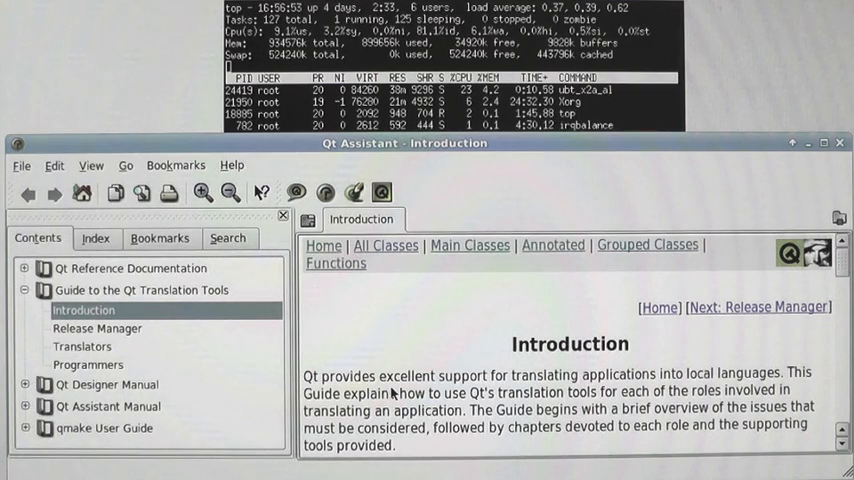
scroll("down", 3)
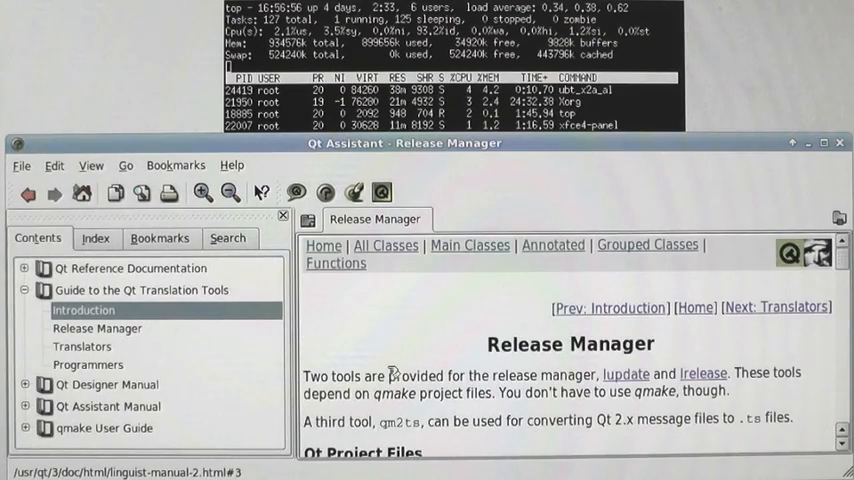
scroll("down", 3)
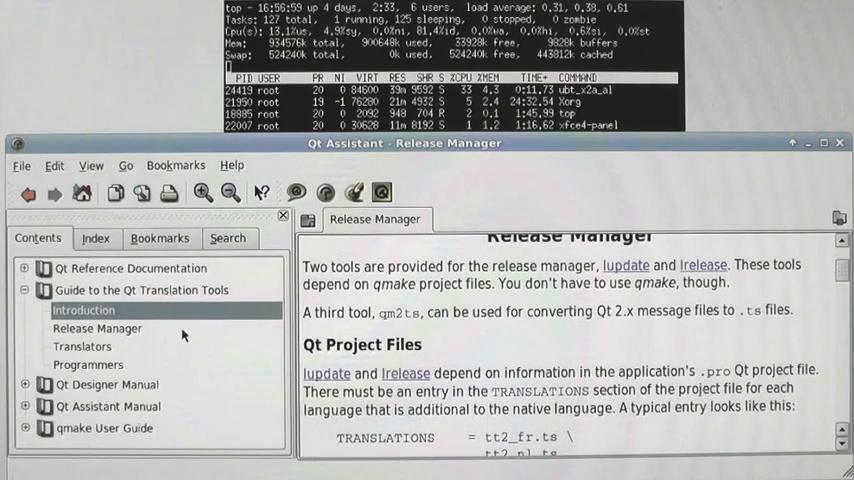
scroll("down", 3)
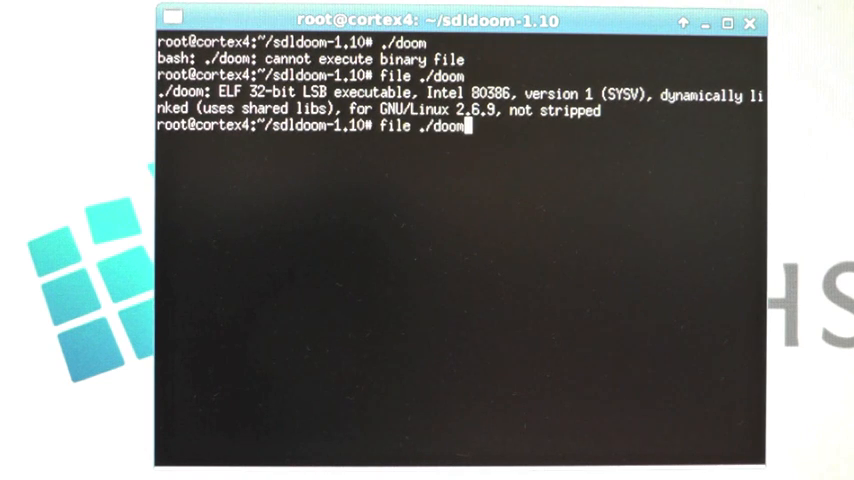
Enter the ubt_x2a_al command with --path-prefix ~nik/x86-linux/ targeting ./doom
type("/home/maslov/ubt_rep/trunk/ubt_x2a_al --path-prefix ~nik/x86-linux/ -- ./doom")
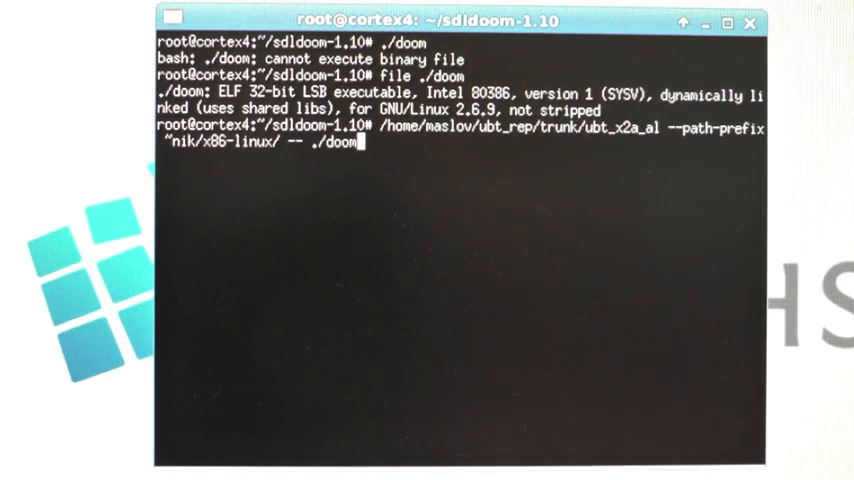